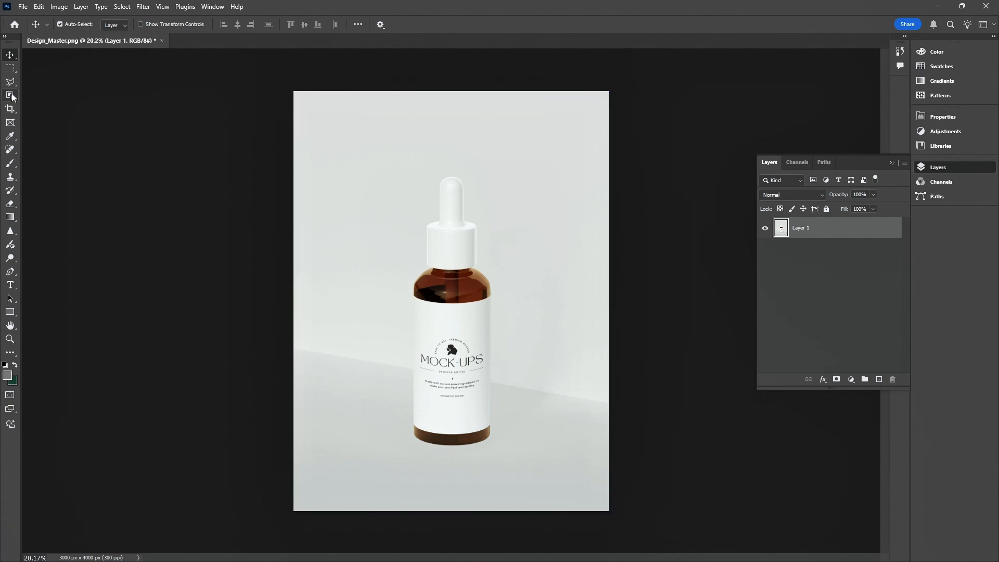
Trace loosely around the dropper cap and bottle body with the Object Selection Lasso mode
click(11, 81)
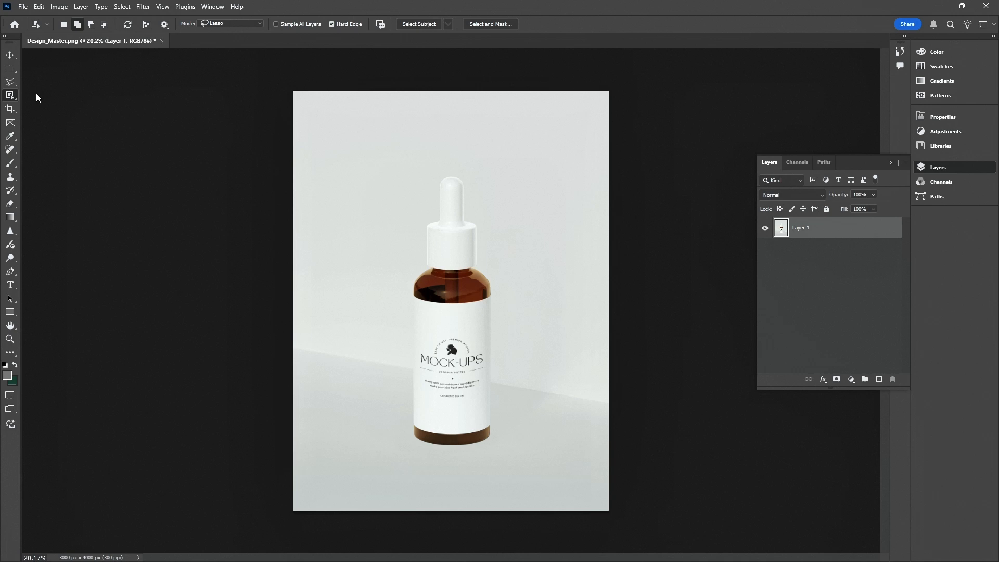
mouse_move(373, 201)
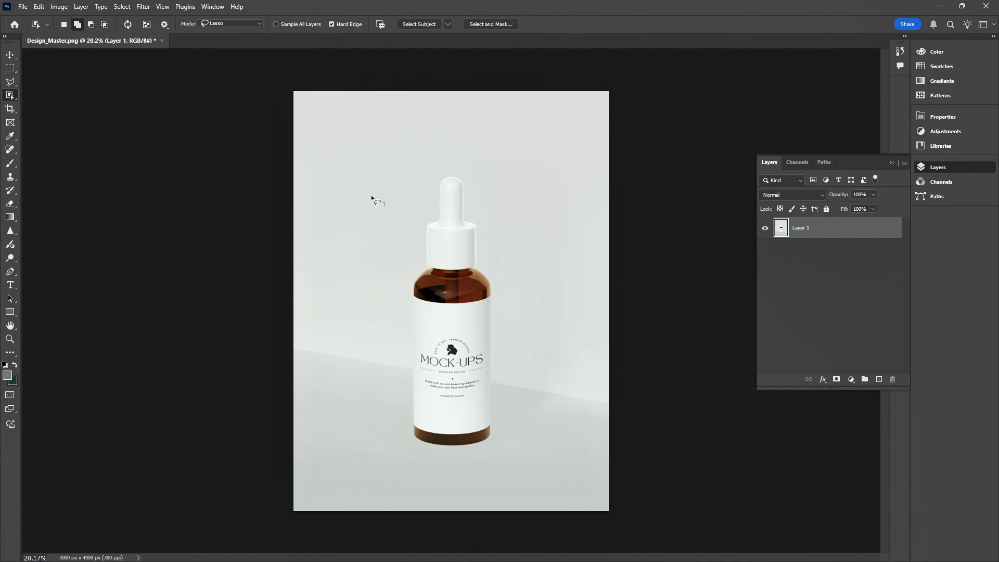
drag(372, 202, 485, 255)
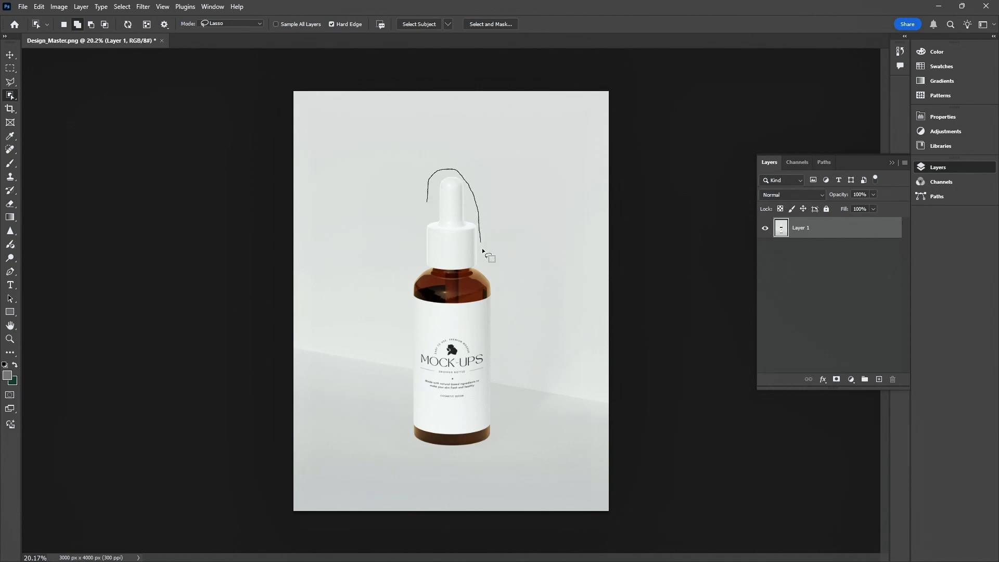
drag(488, 255, 500, 447)
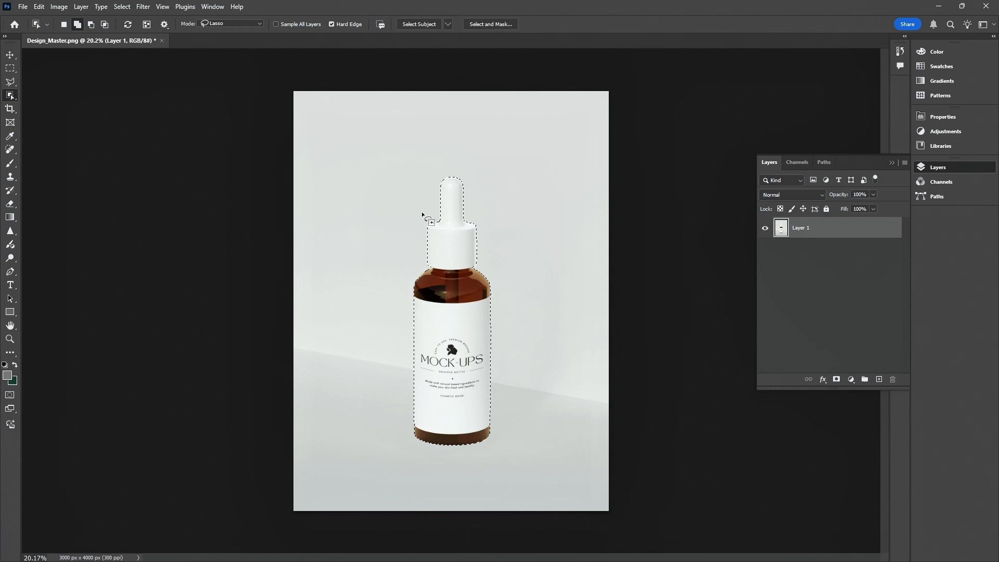
click(11, 55)
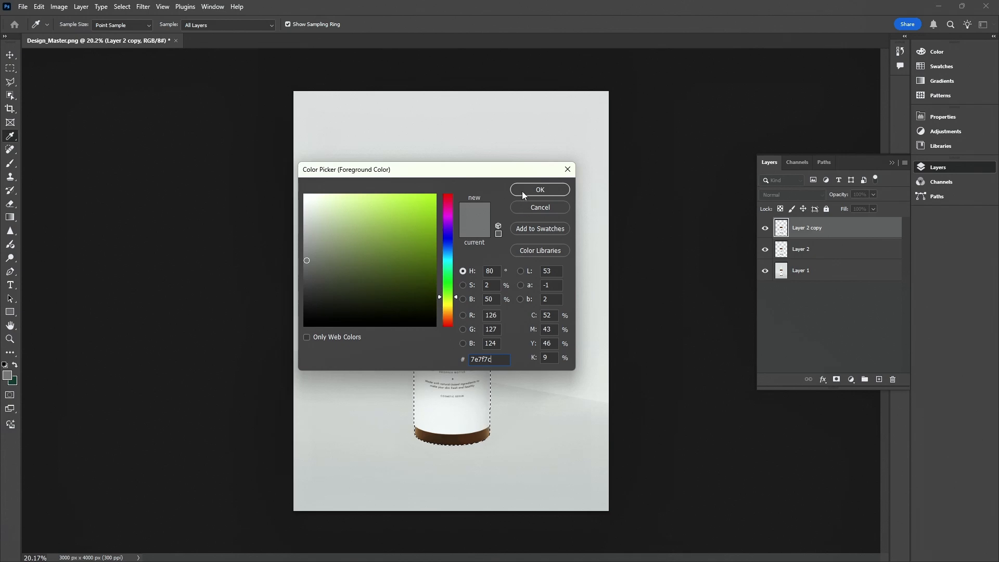
Confirm #7e7f7c as the foreground colour in the Color Picker
click(539, 190)
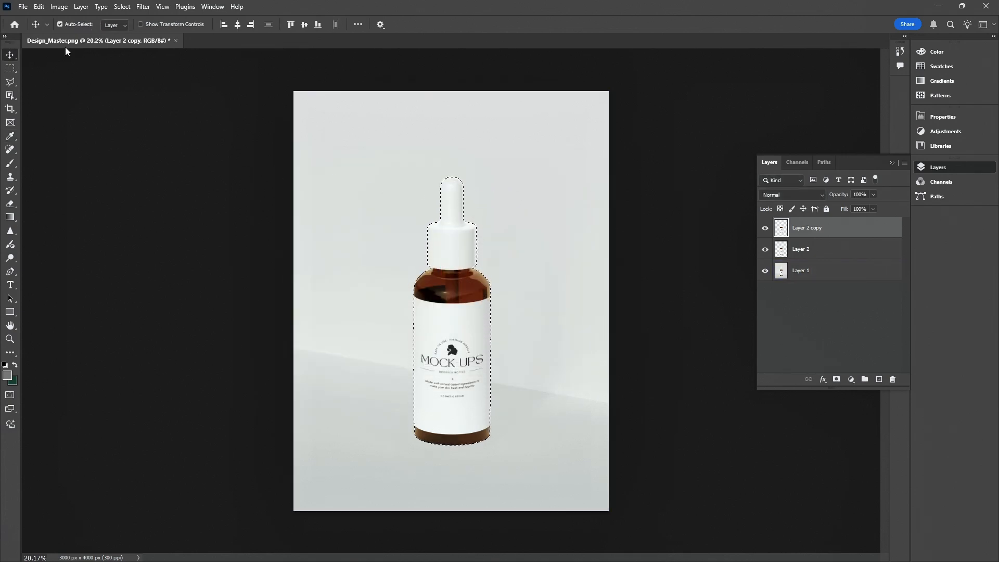
Fill the bottle selection on the top layer with the gray foreground colour
click(39, 6)
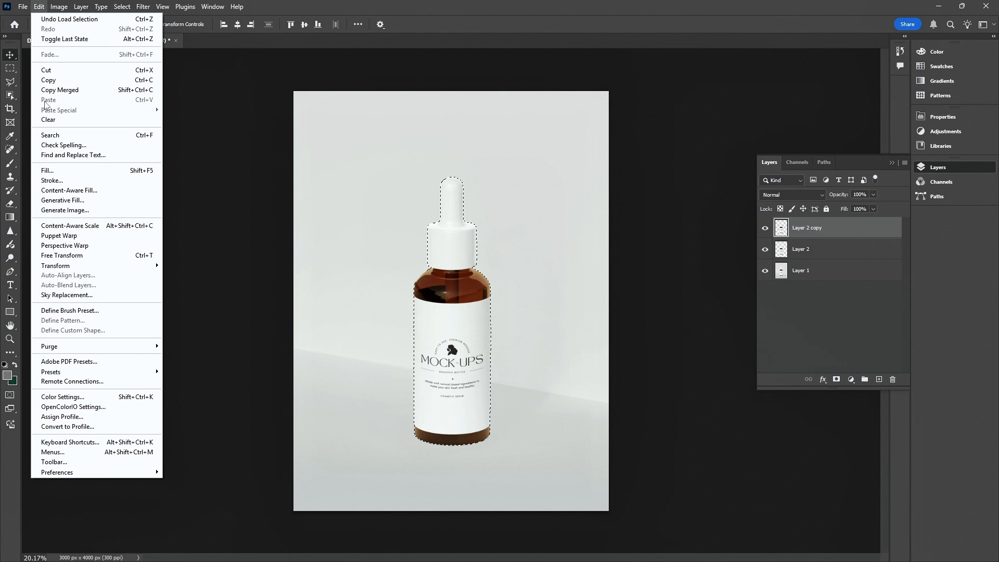
click(47, 170)
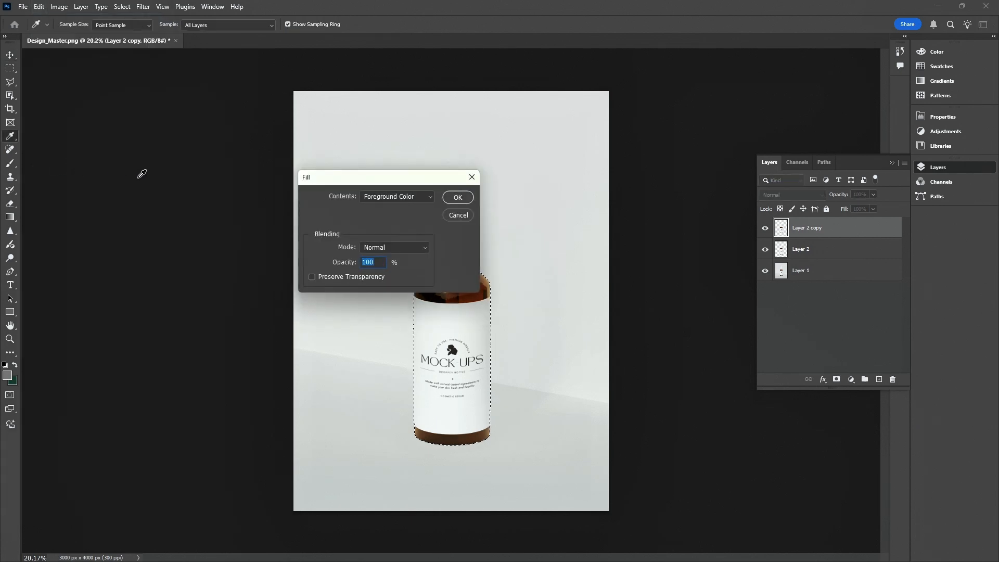
click(397, 196)
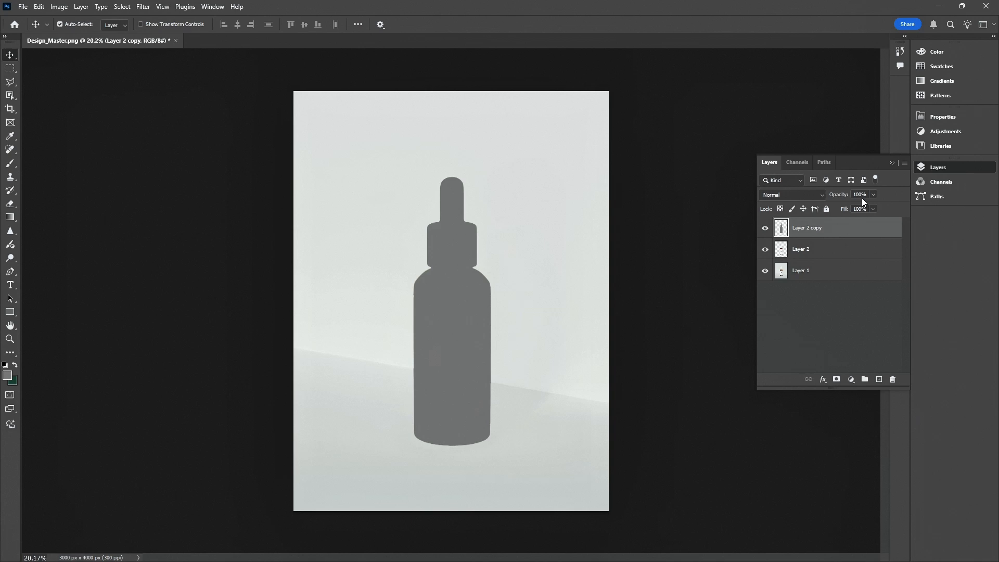
Lower the Layer 2 copy opacity to 49%
drag(873, 194, 849, 208)
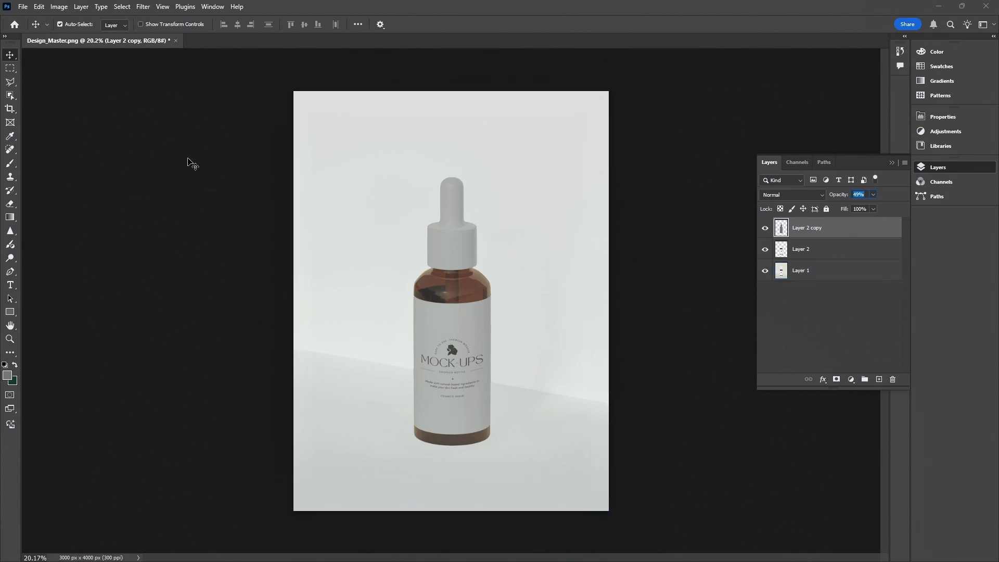
click(39, 6)
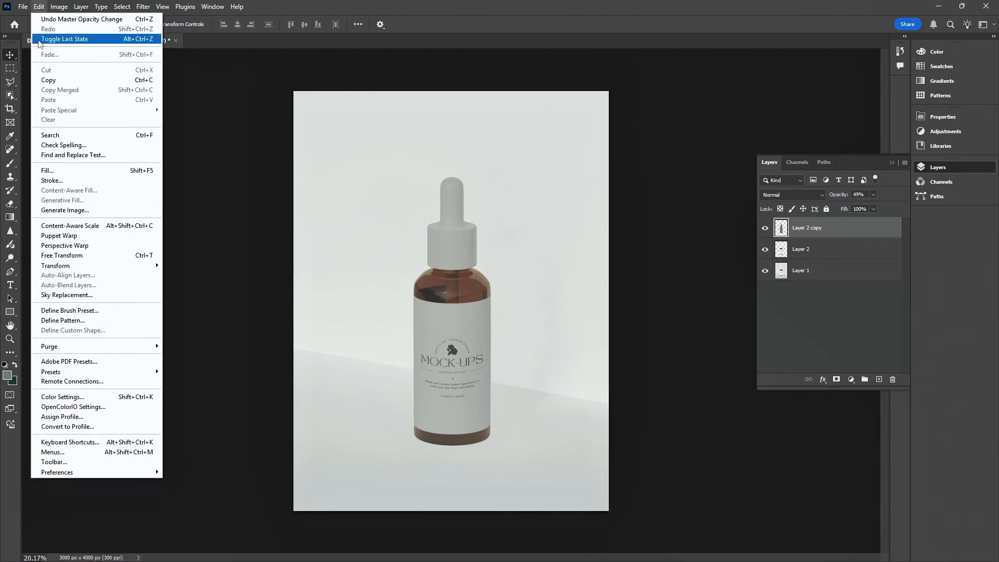
mouse_move(64, 245)
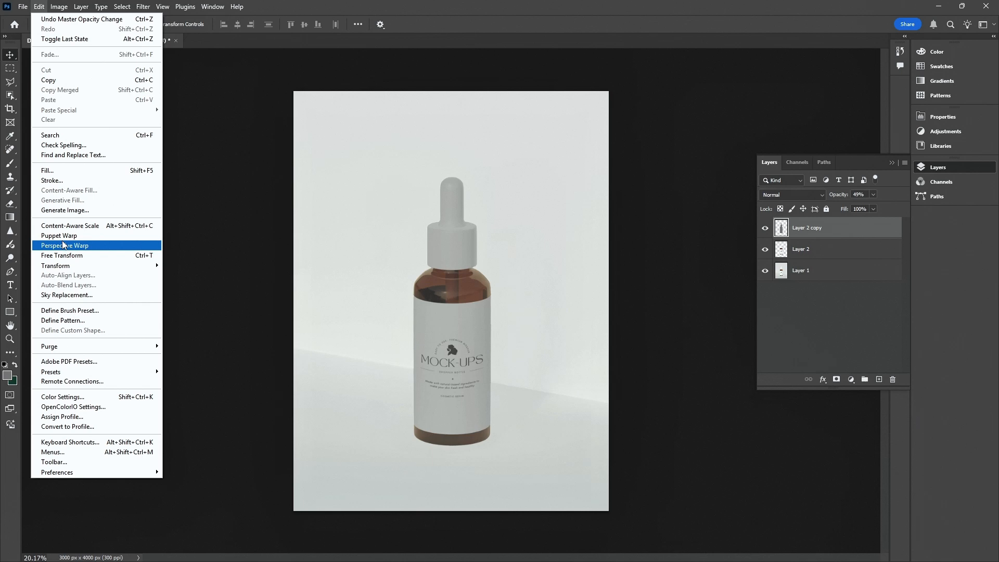
Draw Perspective Warp planes over the upper bottle and down to the wall's base
click(64, 245)
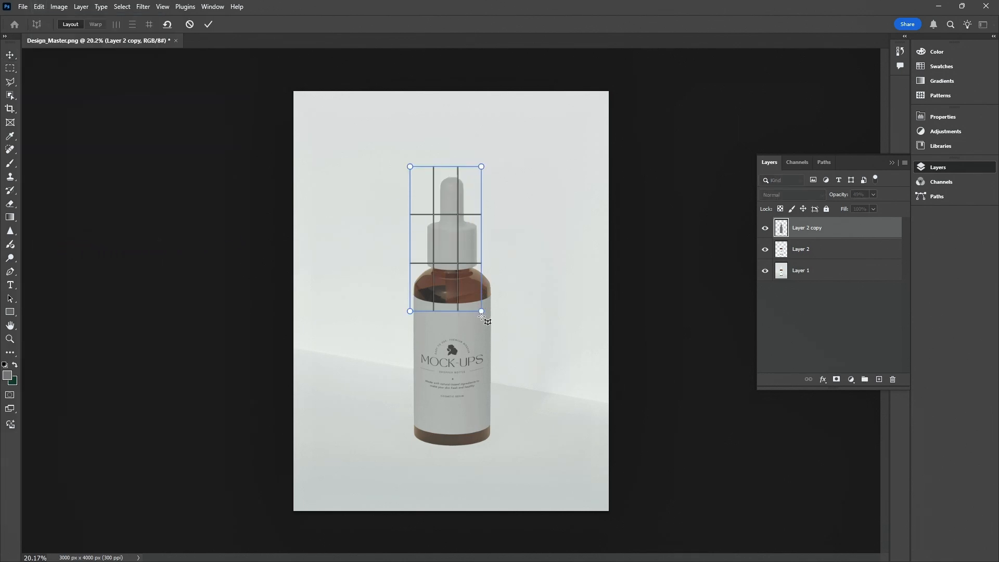
drag(481, 311, 496, 378)
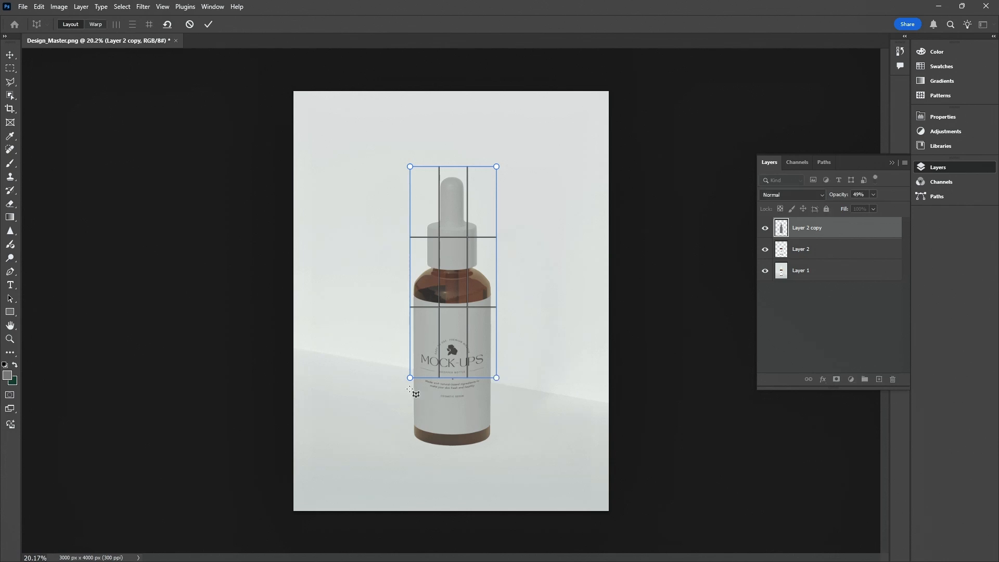
drag(411, 390, 507, 454)
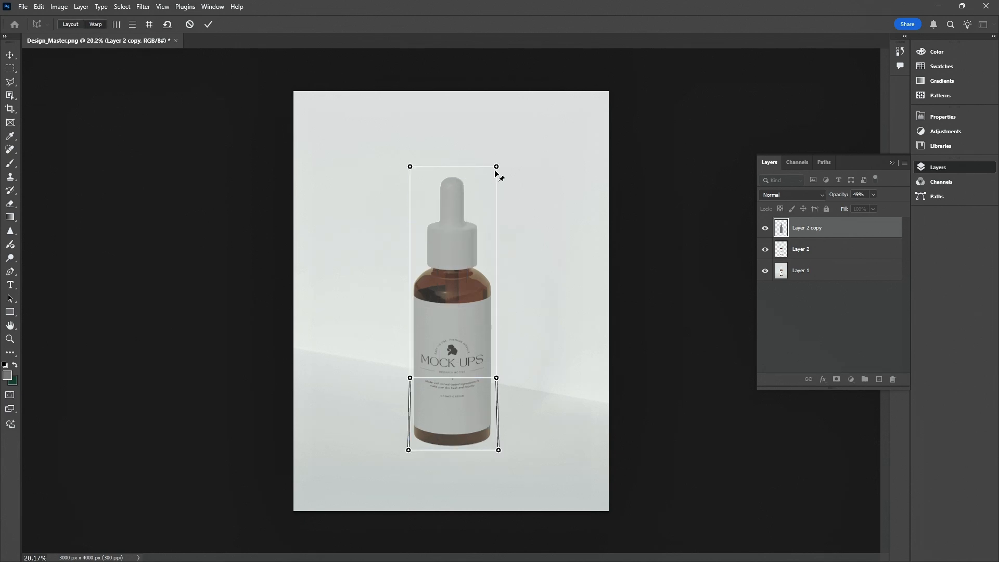
Drag the plane corners to slant the shadow right across wall and floor, then commit
drag(497, 167, 532, 184)
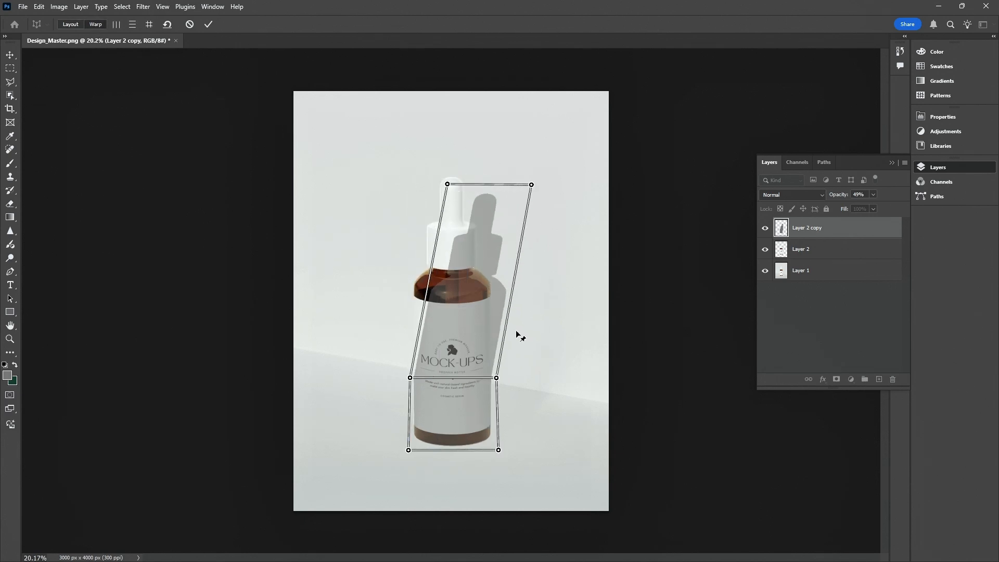
drag(496, 378, 541, 391)
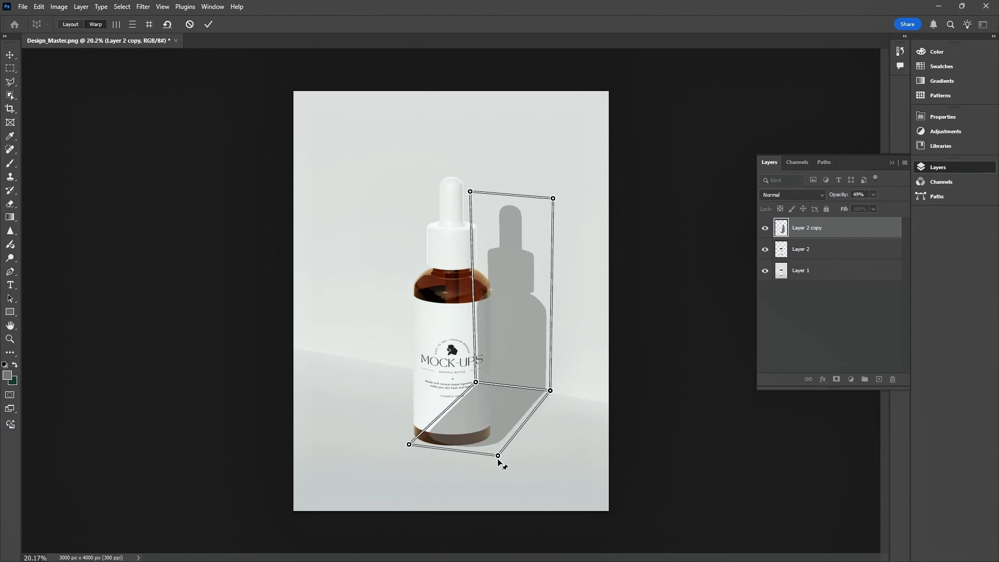
drag(499, 454, 409, 438)
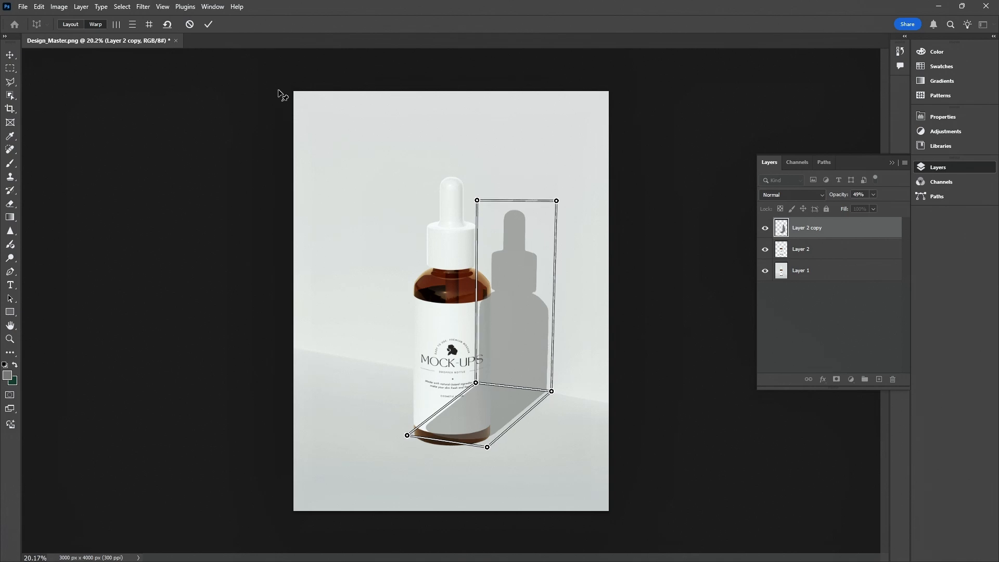
click(208, 24)
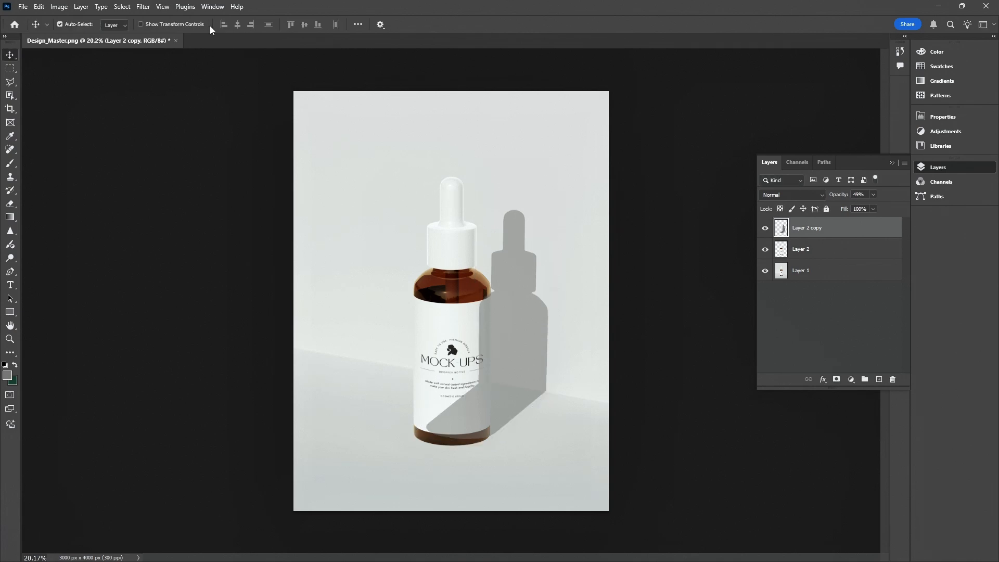